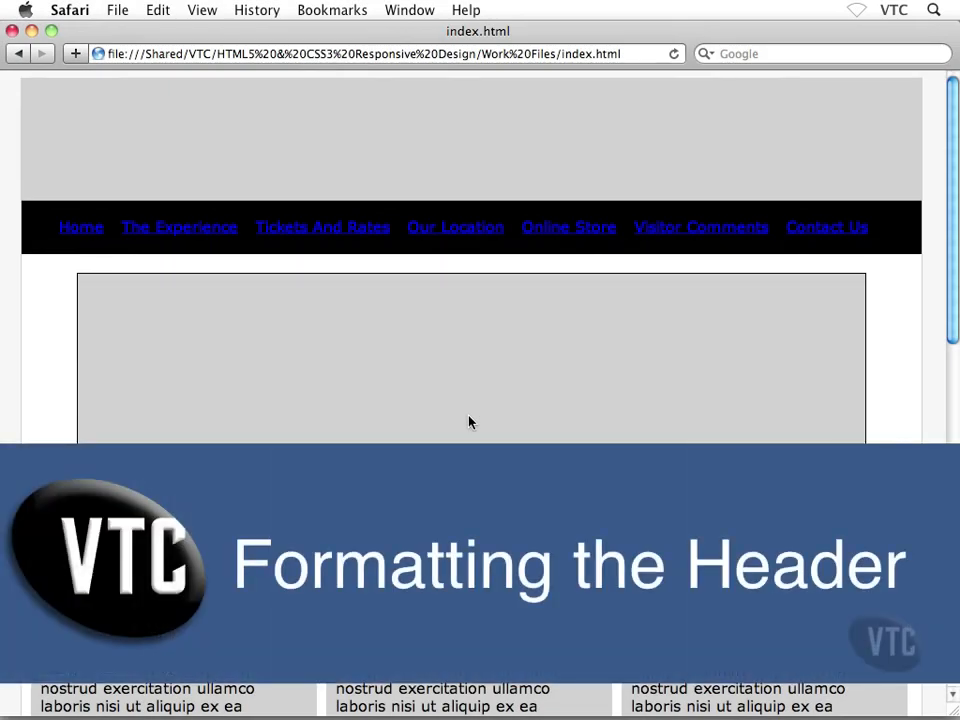
mouse_move(634, 177)
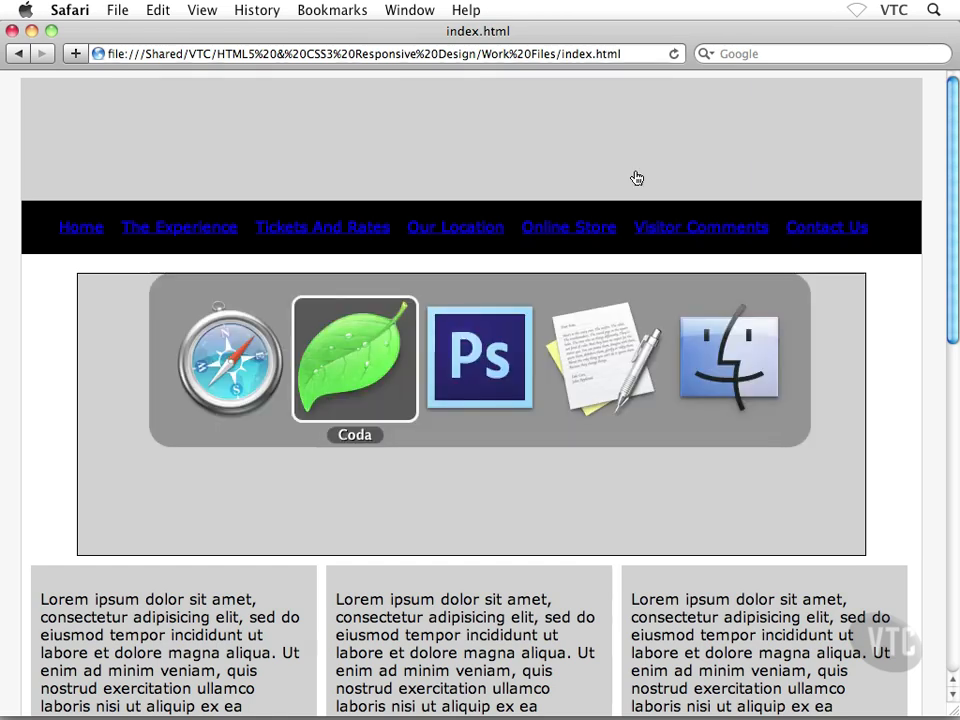
- In Photoshop, expand the Header Area group and select the Header layer, showing its Color Overlay effect
click(479, 358)
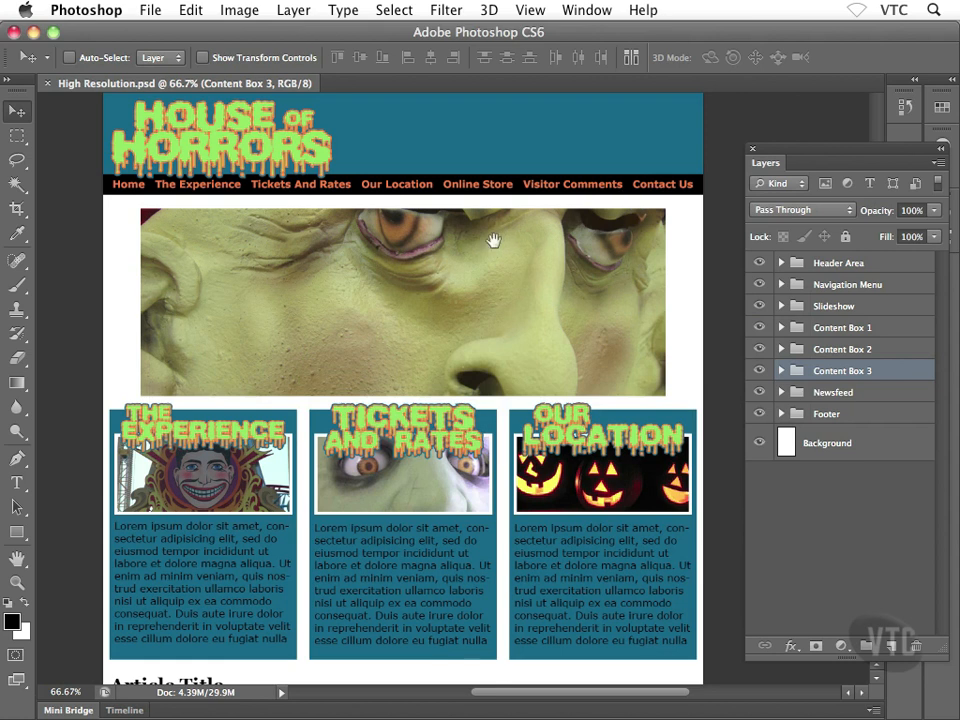
scroll(up, 3)
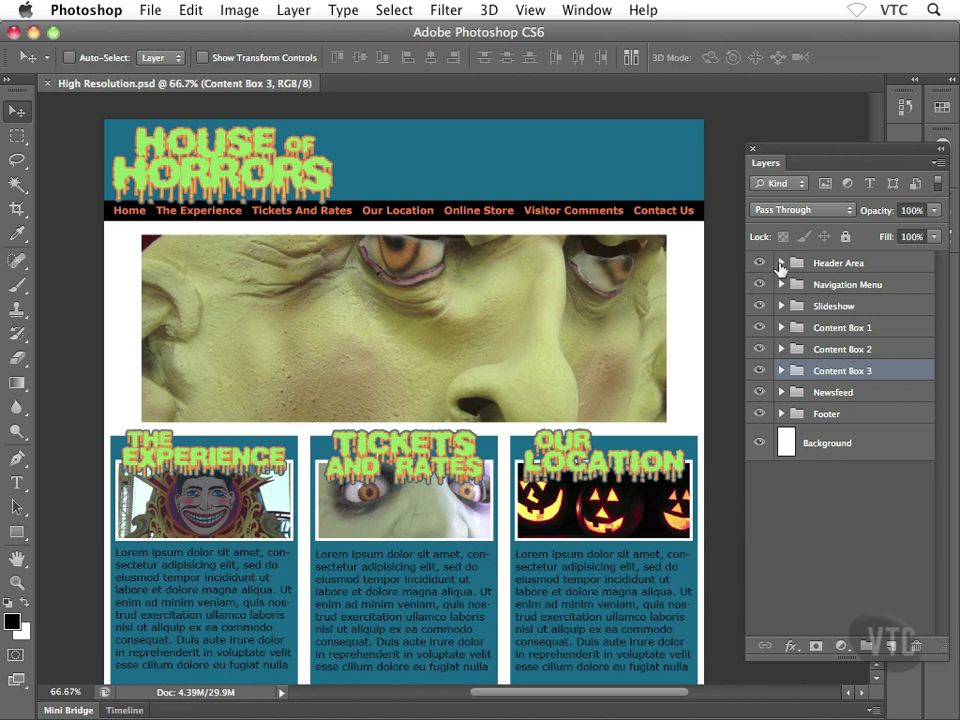
click(781, 262)
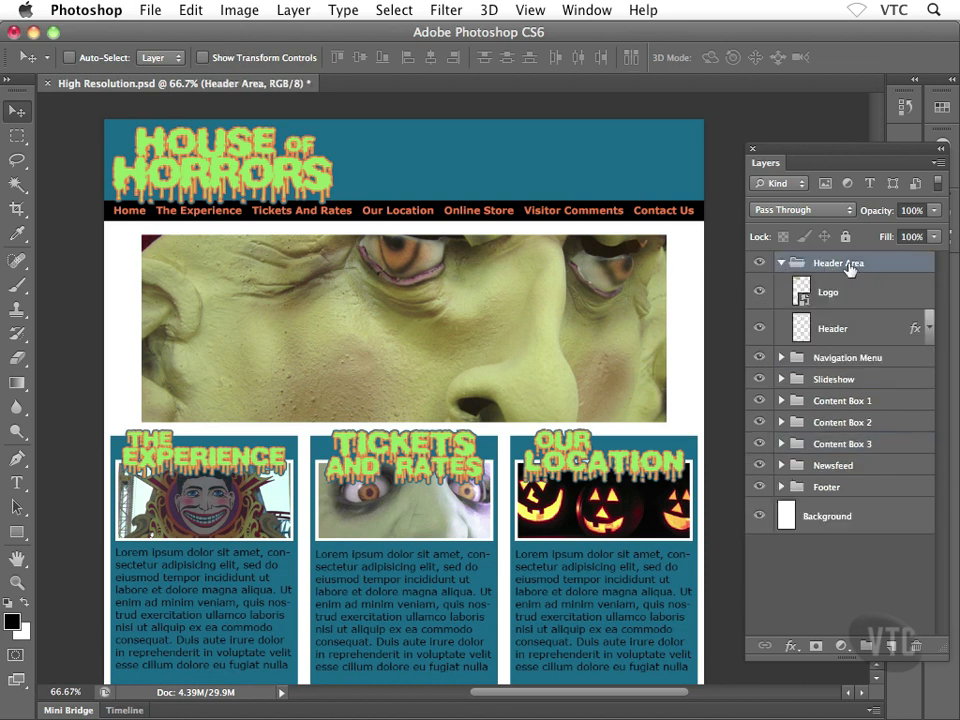
mouse_move(850, 268)
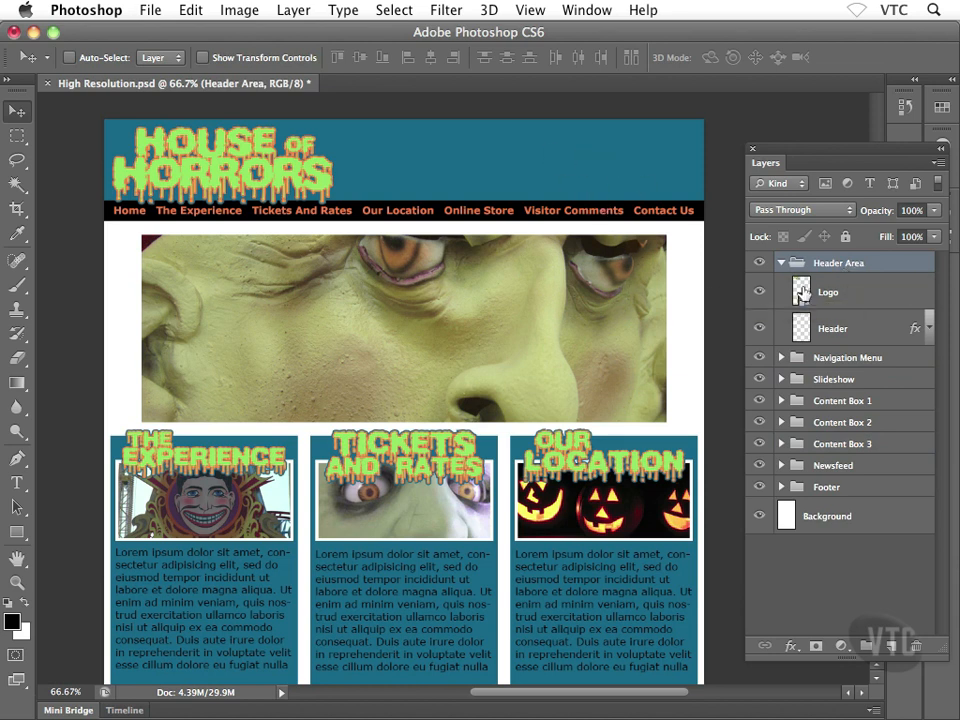
click(928, 329)
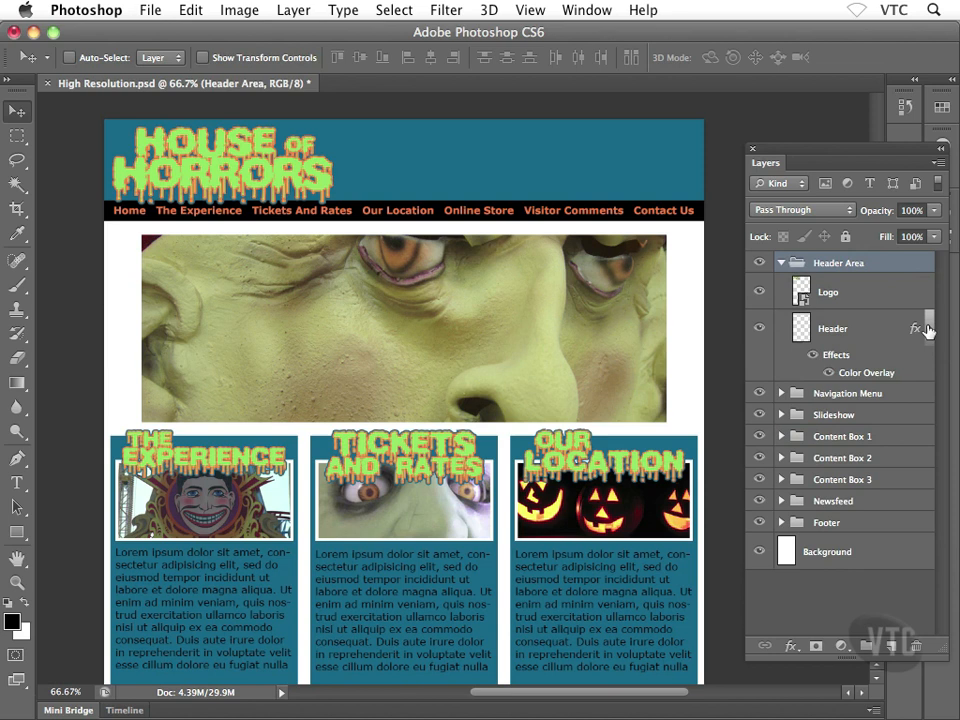
click(832, 328)
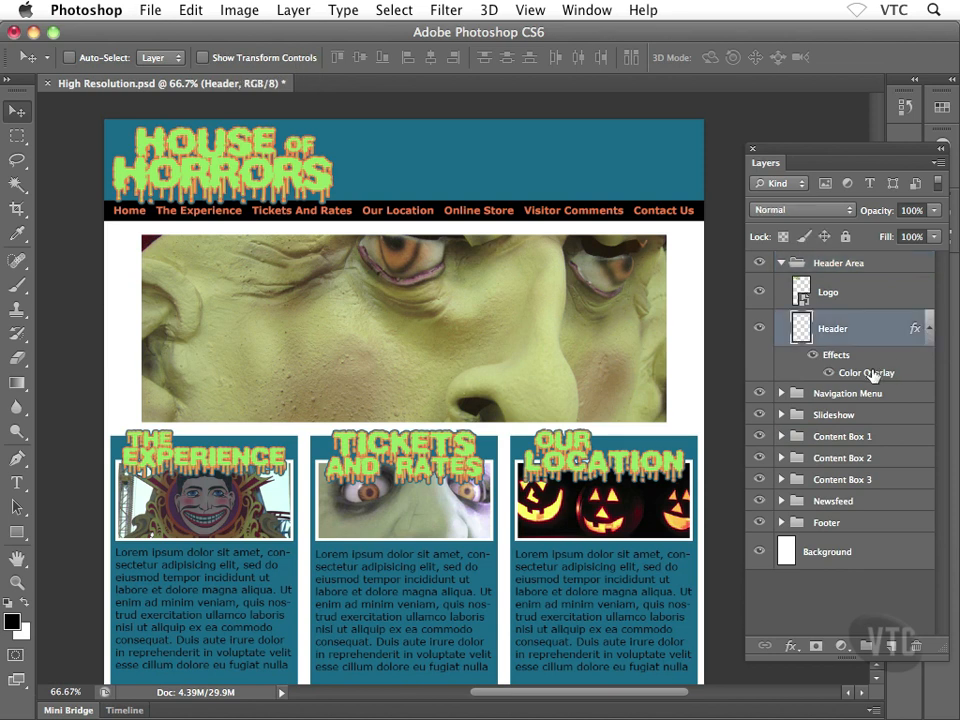
mouse_move(928, 328)
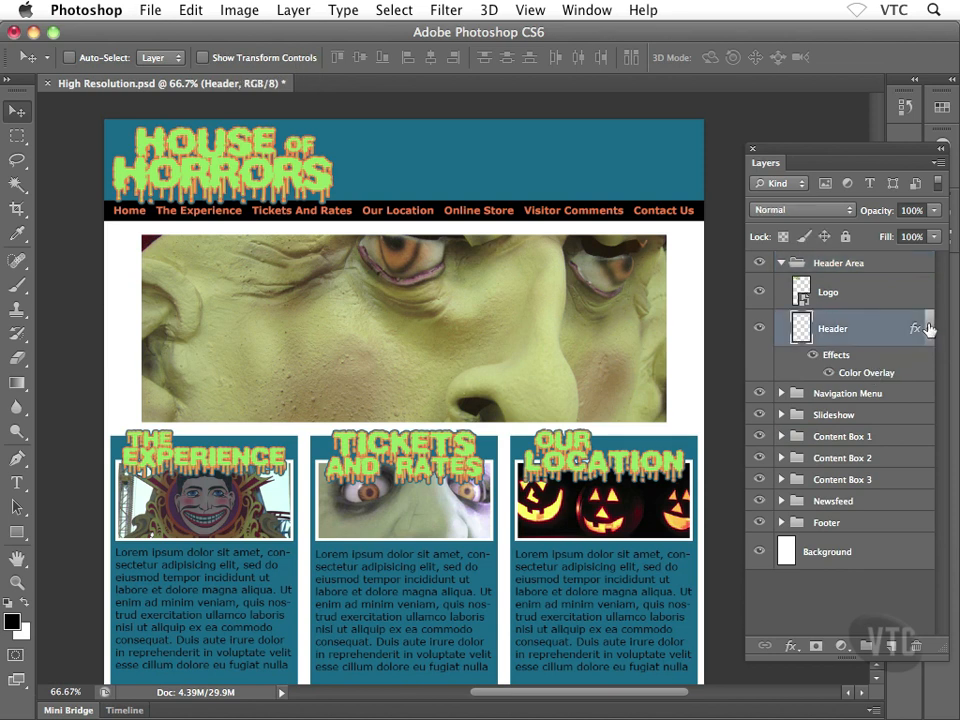
mouse_move(872, 375)
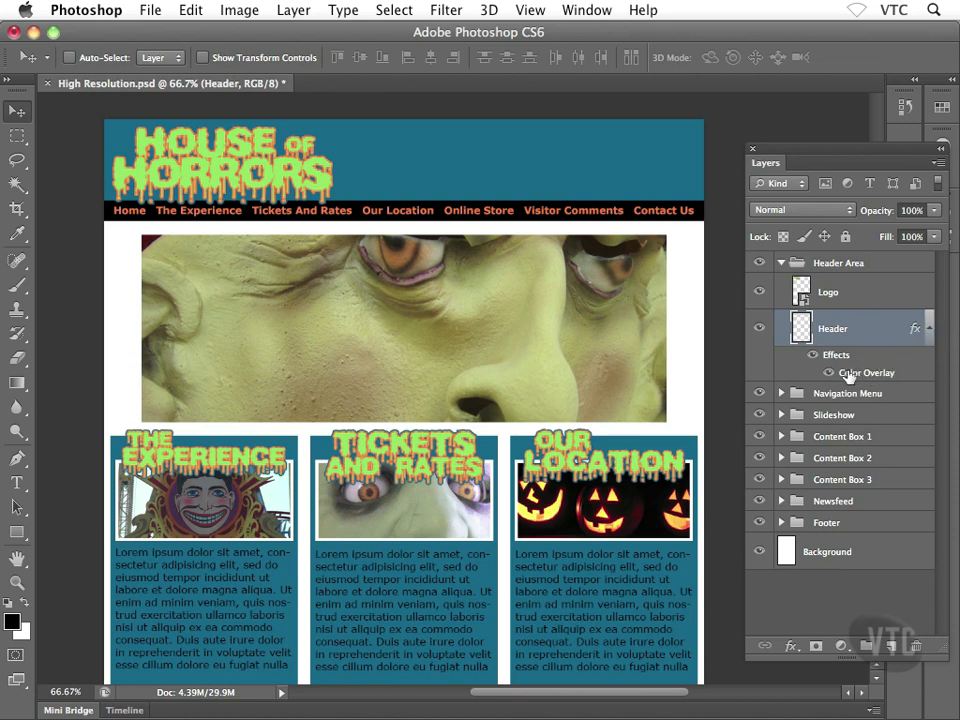
mouse_move(852, 375)
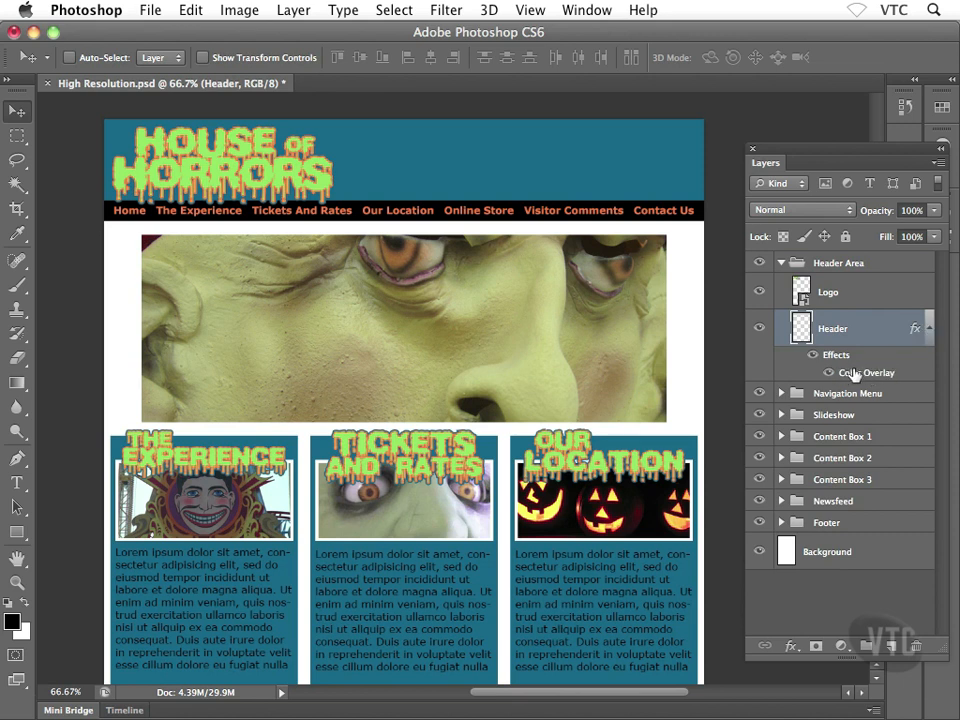
mouse_move(866, 372)
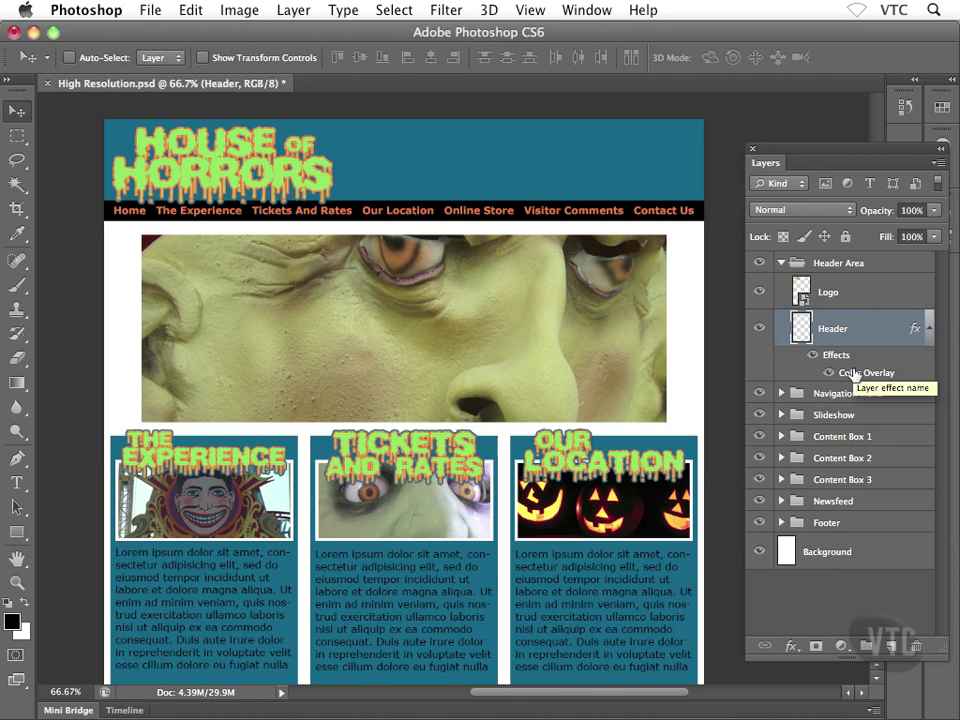
- Open the Header layer's Color Overlay settings and view the overlay colour's RGB values
double_click(867, 372)
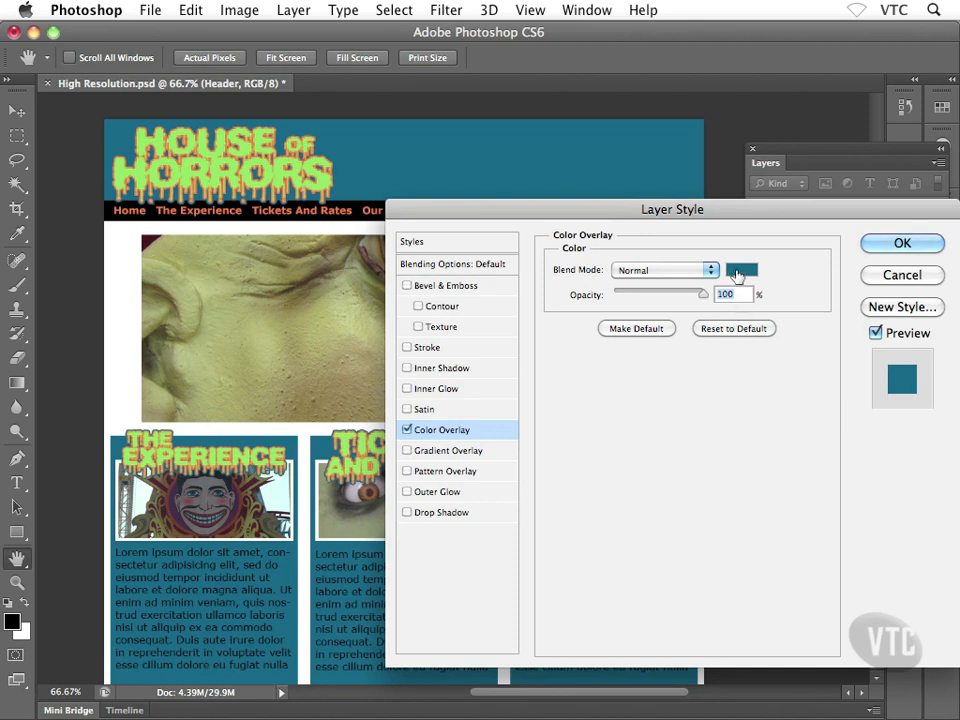
mouse_move(741, 271)
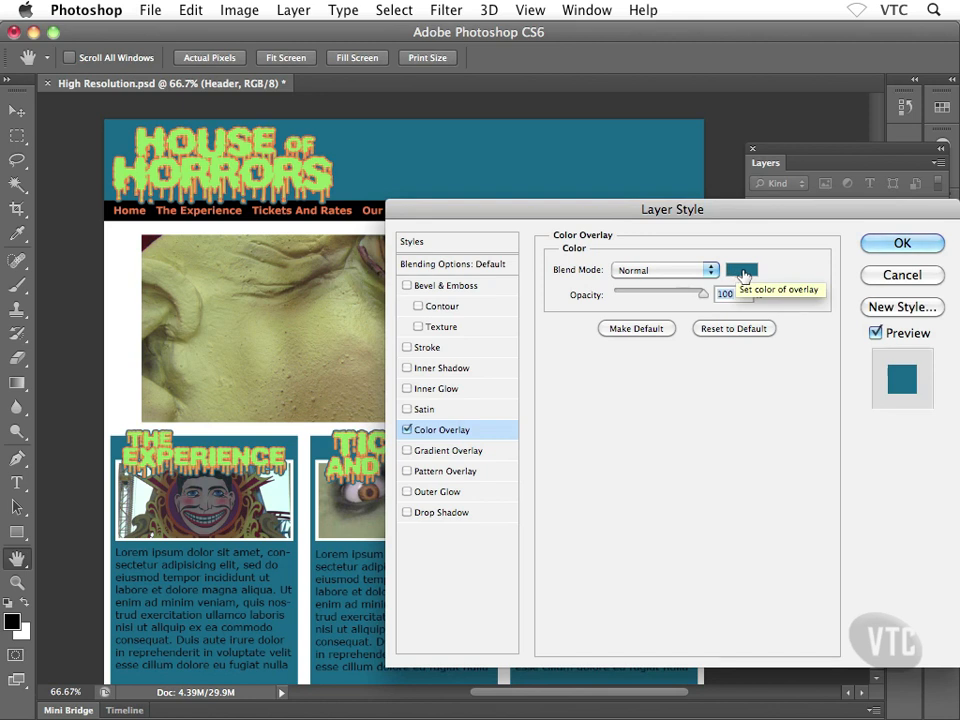
click(742, 270)
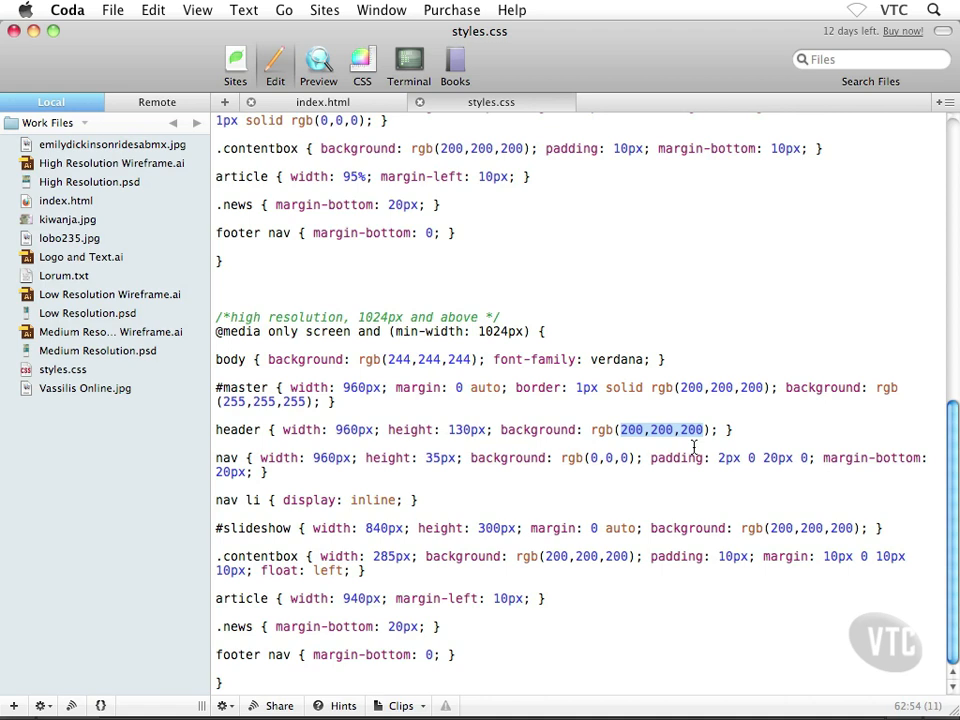
- Type 0,80,125 as the header background rgb() value in styles.css
text(0)
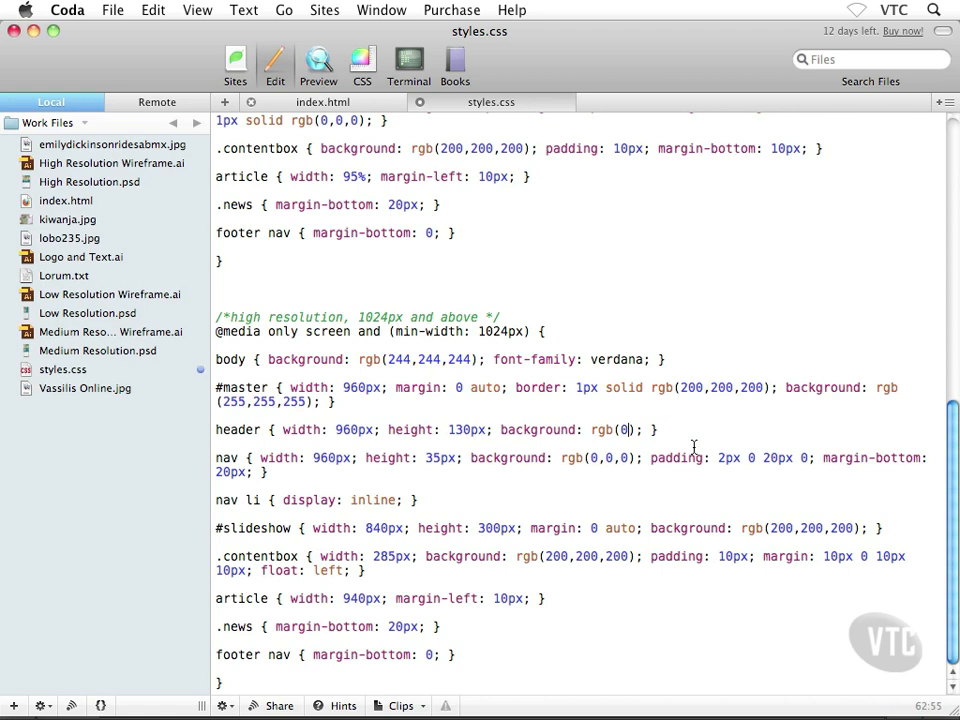
text(,)
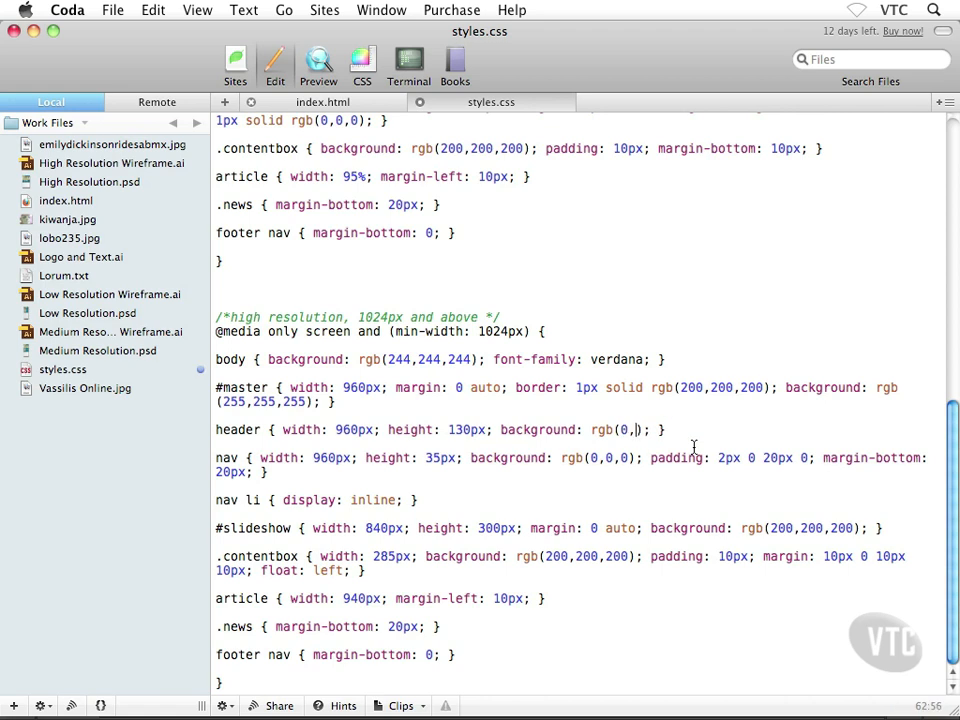
text(80,1)
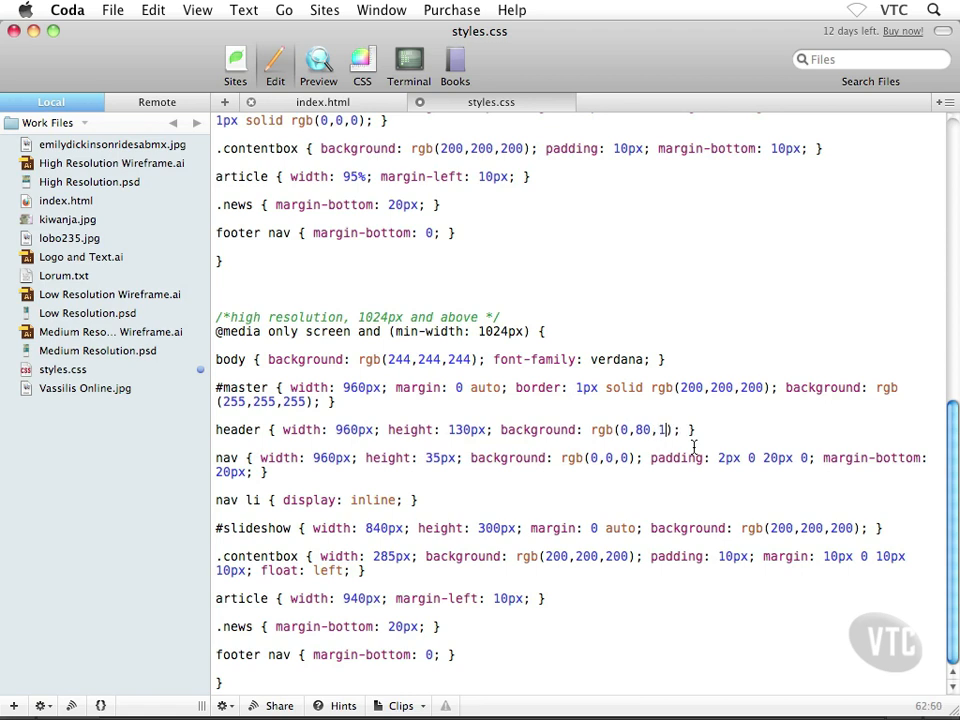
text(25)
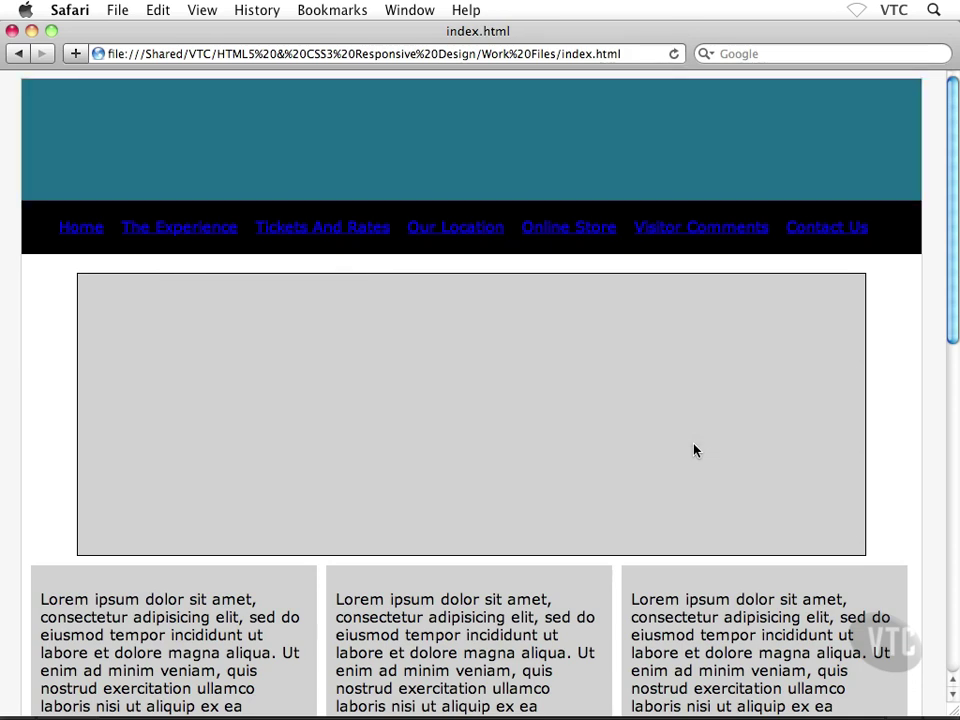
mouse_move(487, 151)
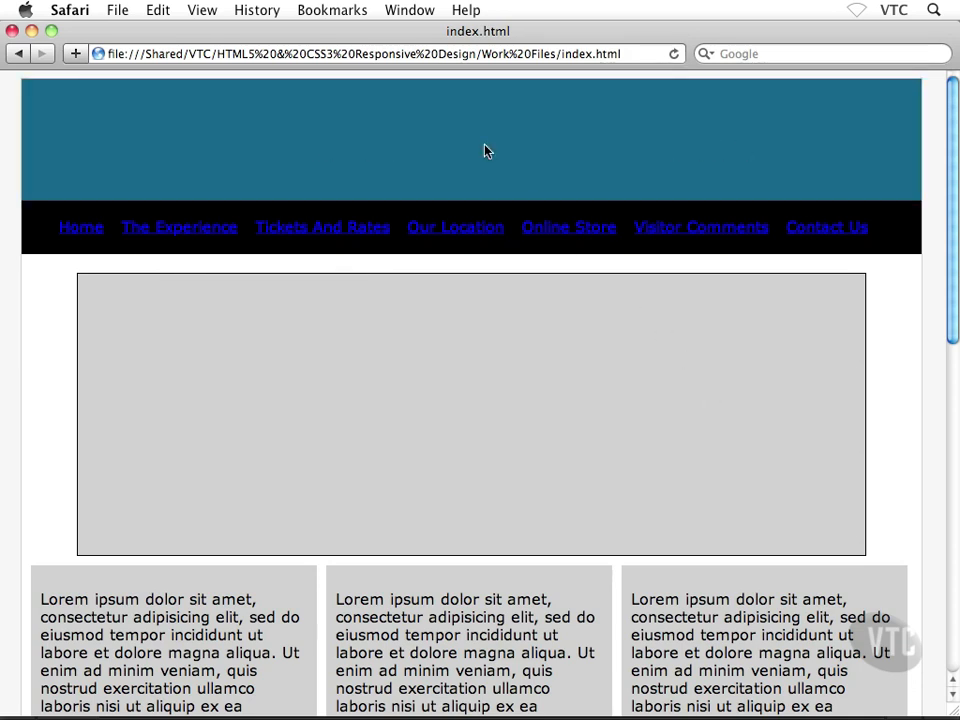
mouse_move(683, 151)
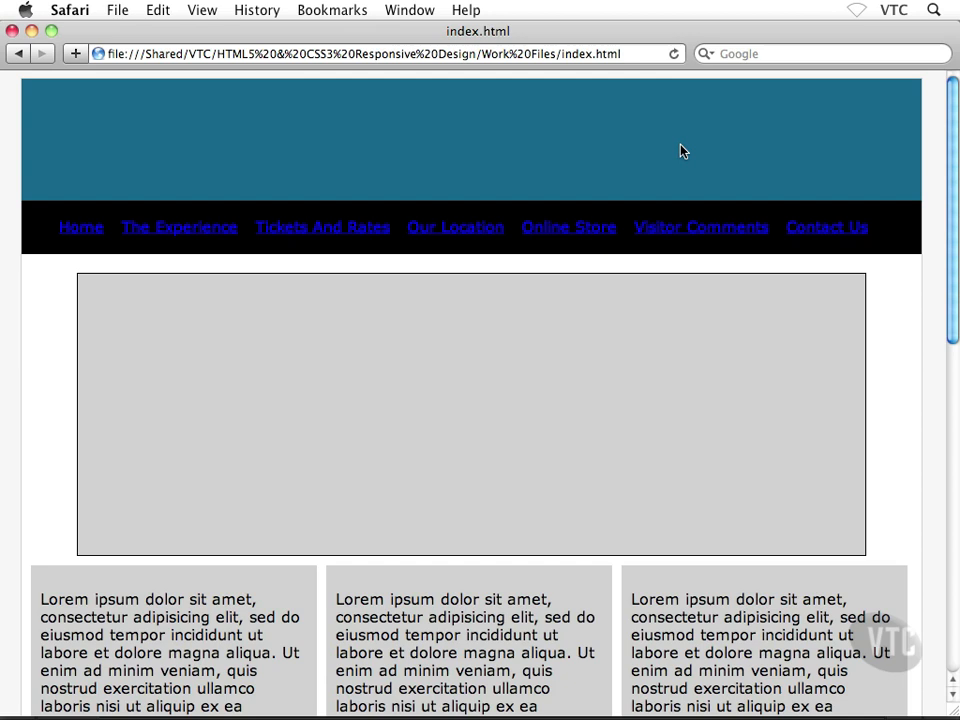
mouse_move(603, 158)
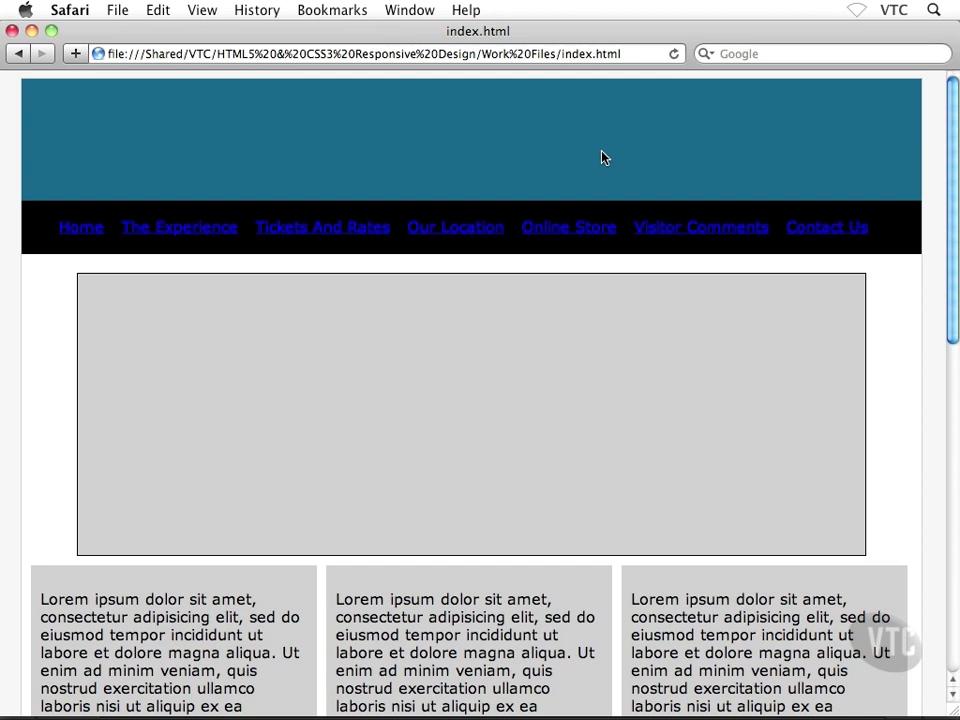
mouse_move(81, 227)
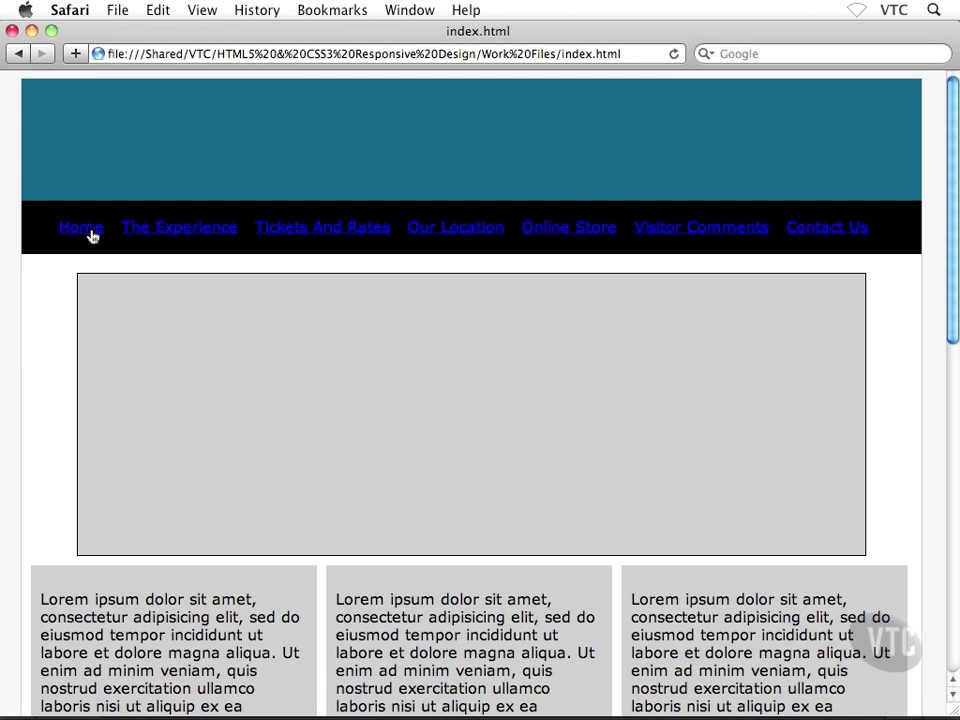
mouse_move(519, 309)
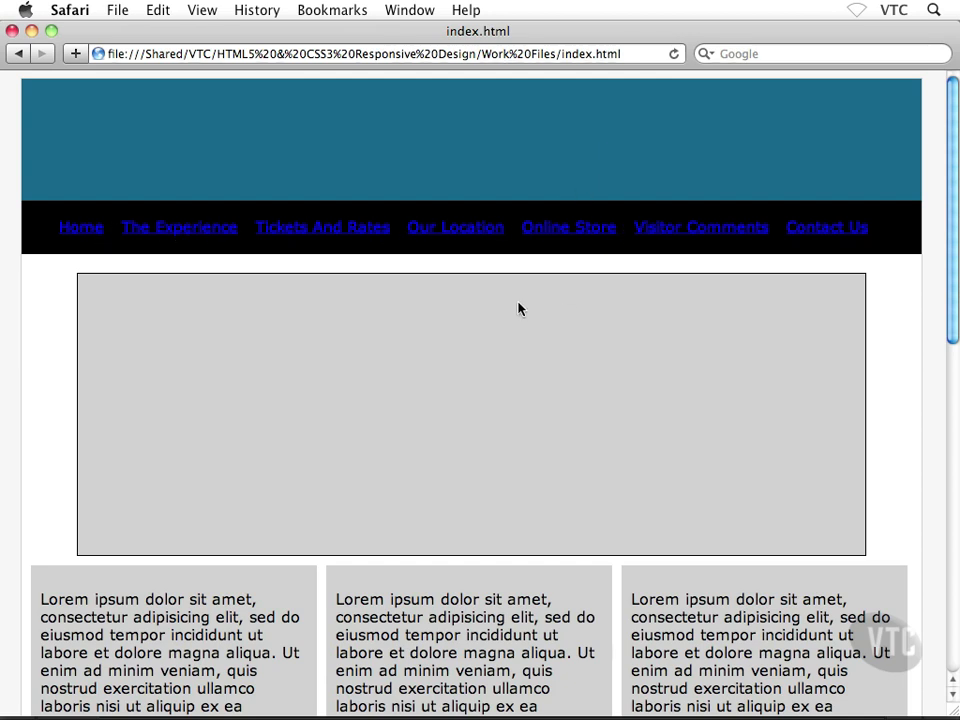